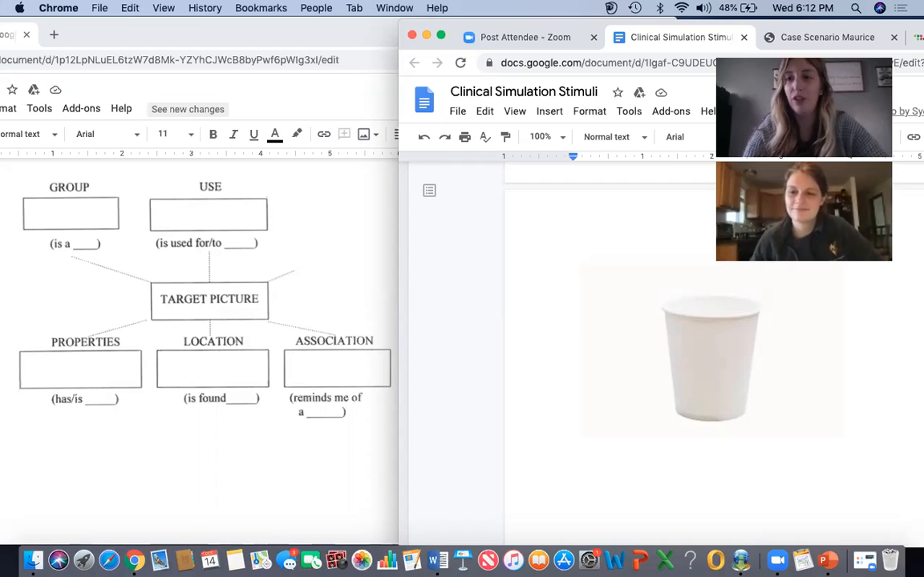
{"action": "mouse_move", "coordinate": [215, 285]}
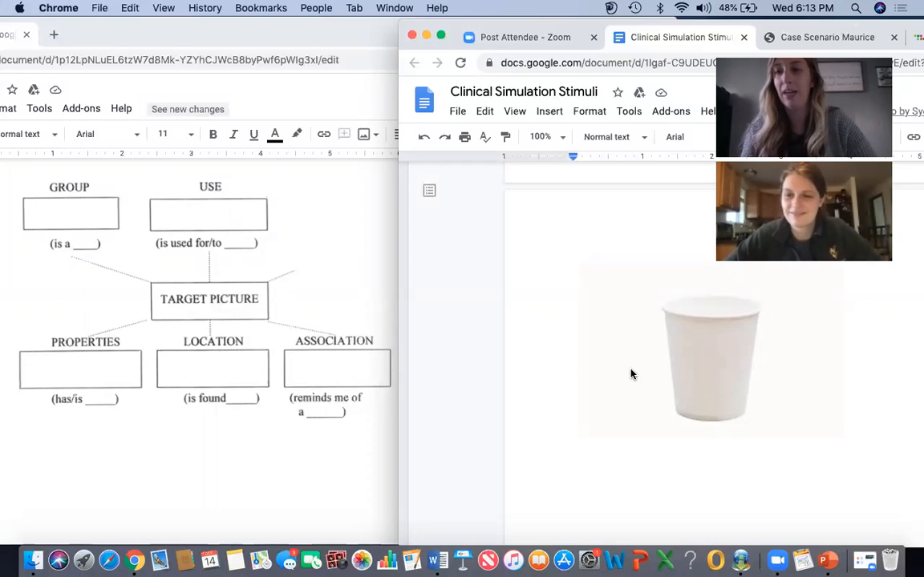
{"action": "mouse_move", "coordinate": [712, 321]}
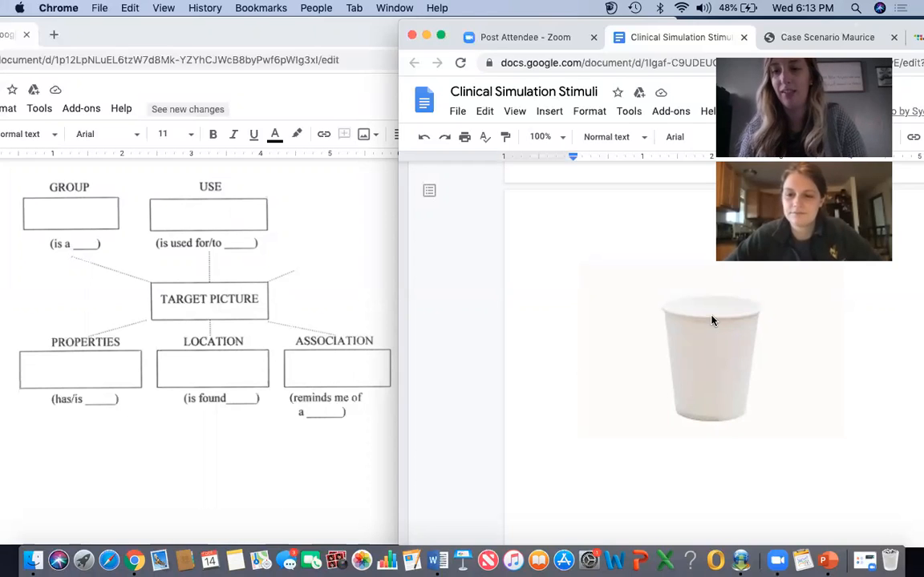
{"action": "mouse_move", "coordinate": [830, 330]}
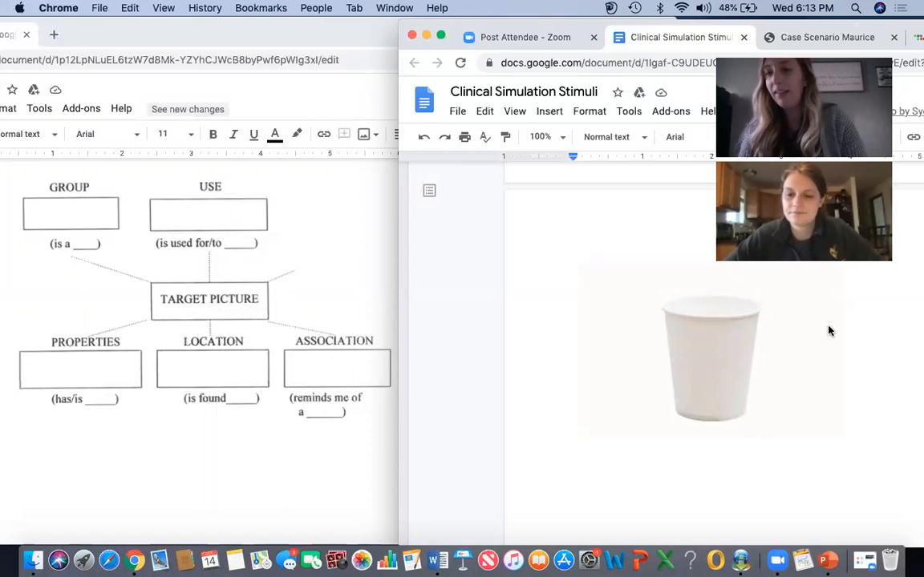
{"action": "mouse_move", "coordinate": [673, 386]}
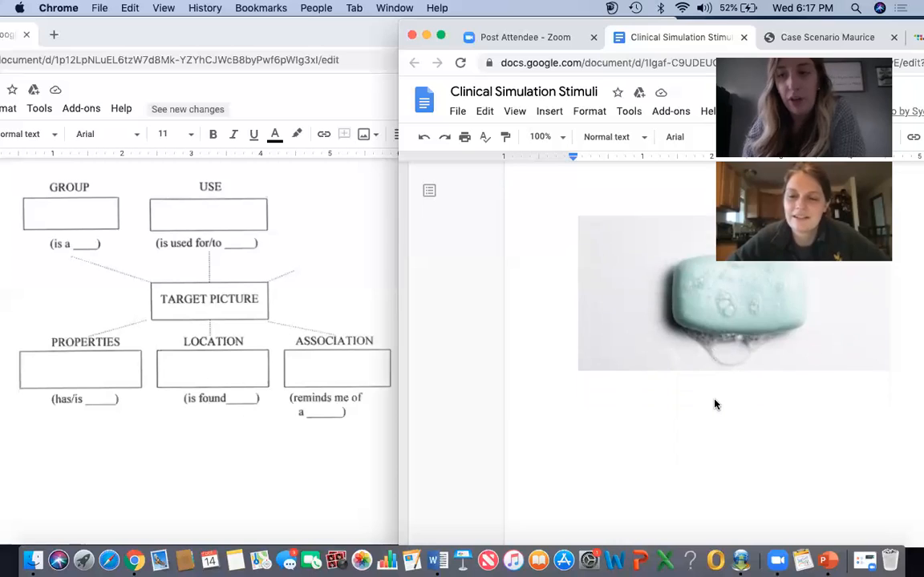
{"action": "scroll", "scroll_direction": "down", "scroll_amount": 3}
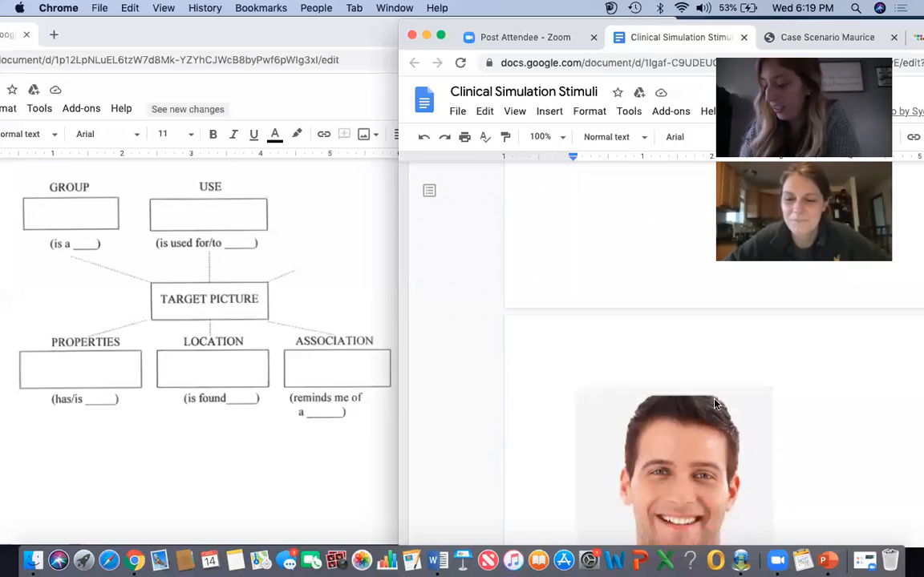
{"action": "scroll", "scroll_direction": "down", "scroll_amount": 3}
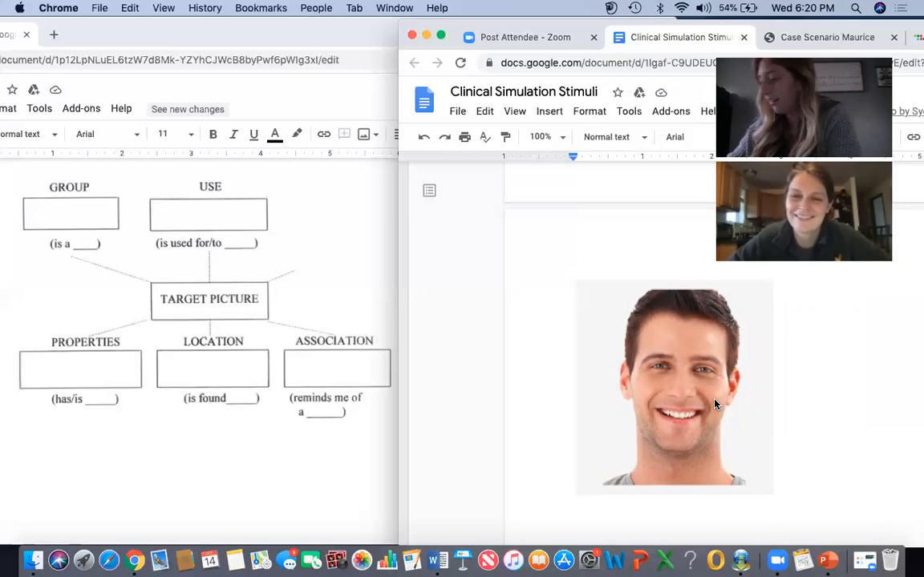
{"action": "mouse_move", "coordinate": [709, 410]}
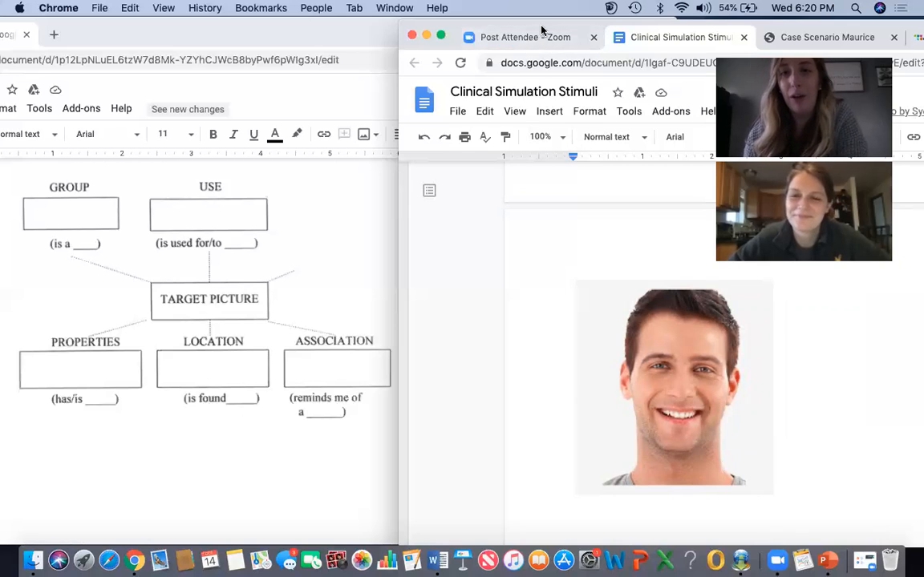
{"action": "mouse_move", "coordinate": [533, 31]}
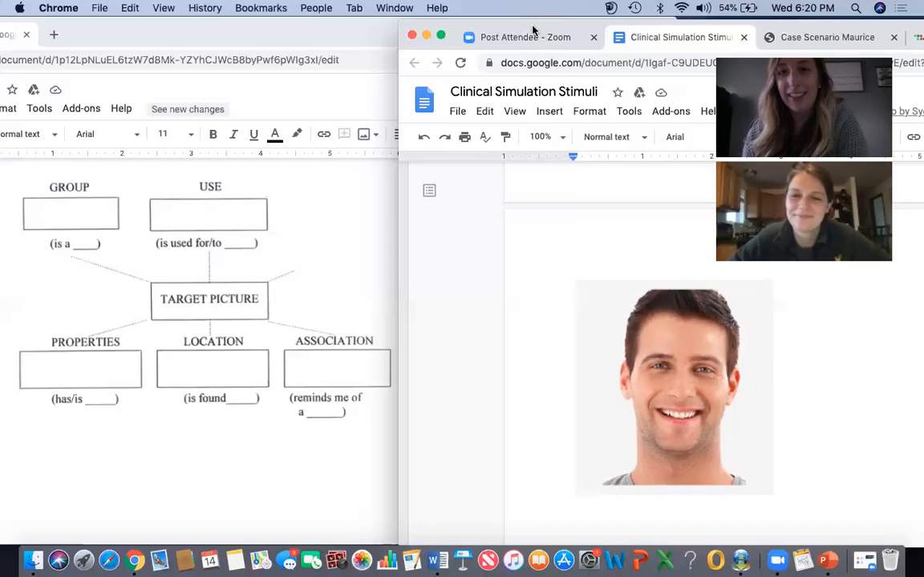